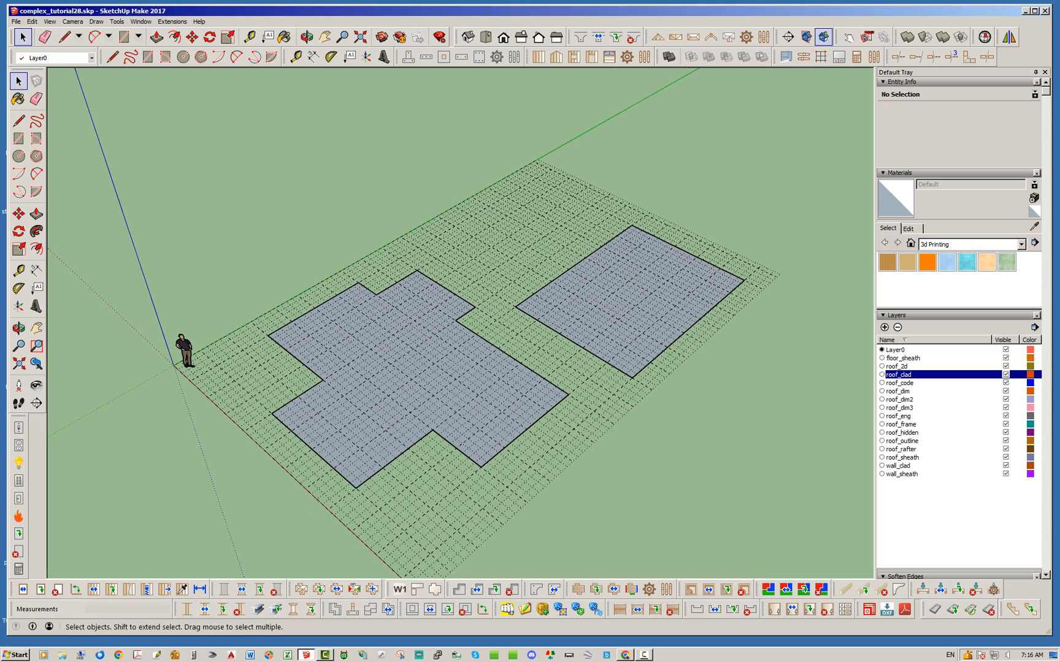
Step: Generate a rafter complex roof on the cross-shaped footprint and choose Rafter for the next roof
click(301, 589)
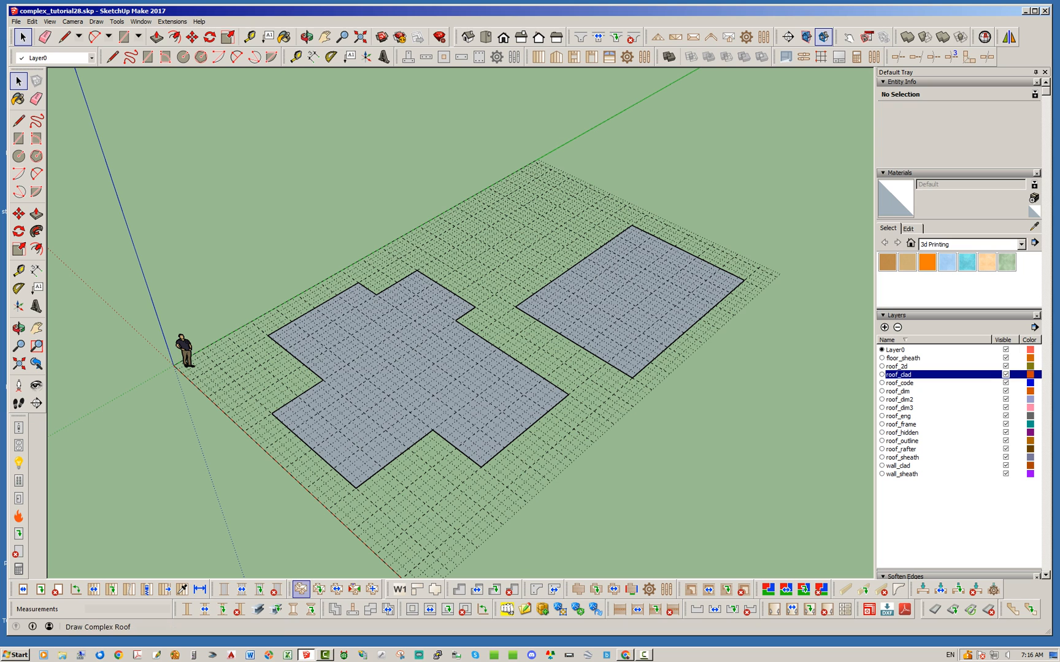
click(300, 588)
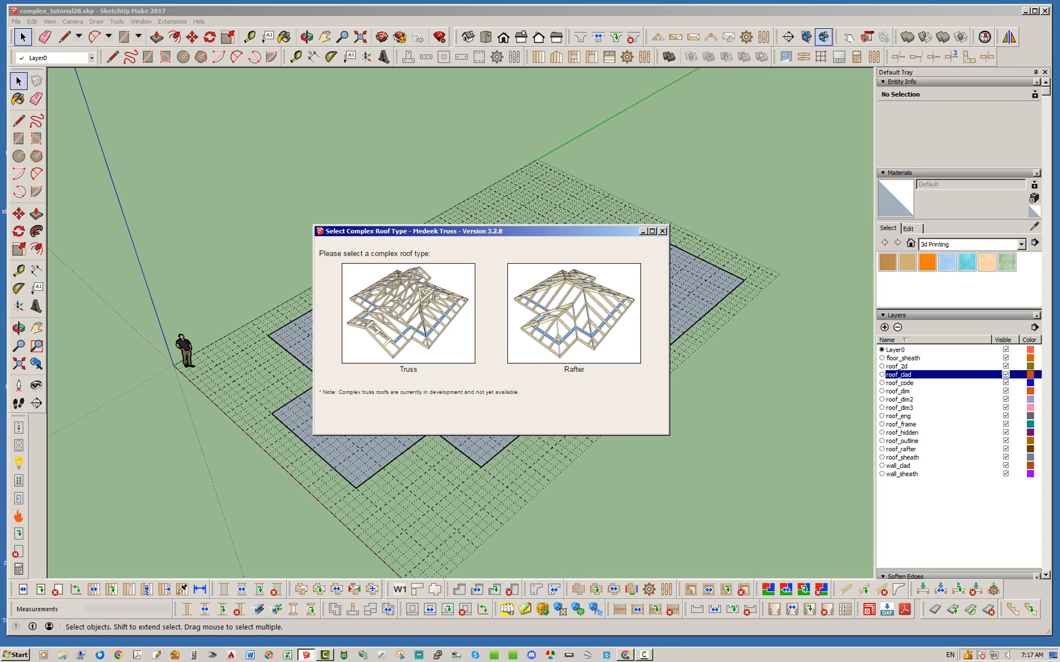
click(573, 314)
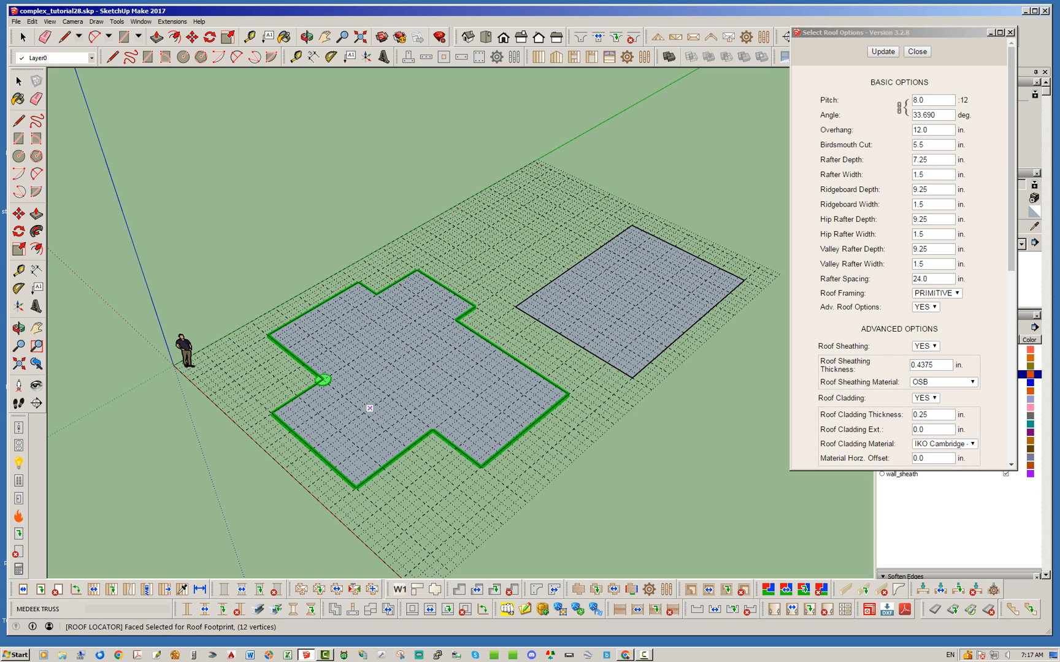
click(882, 52)
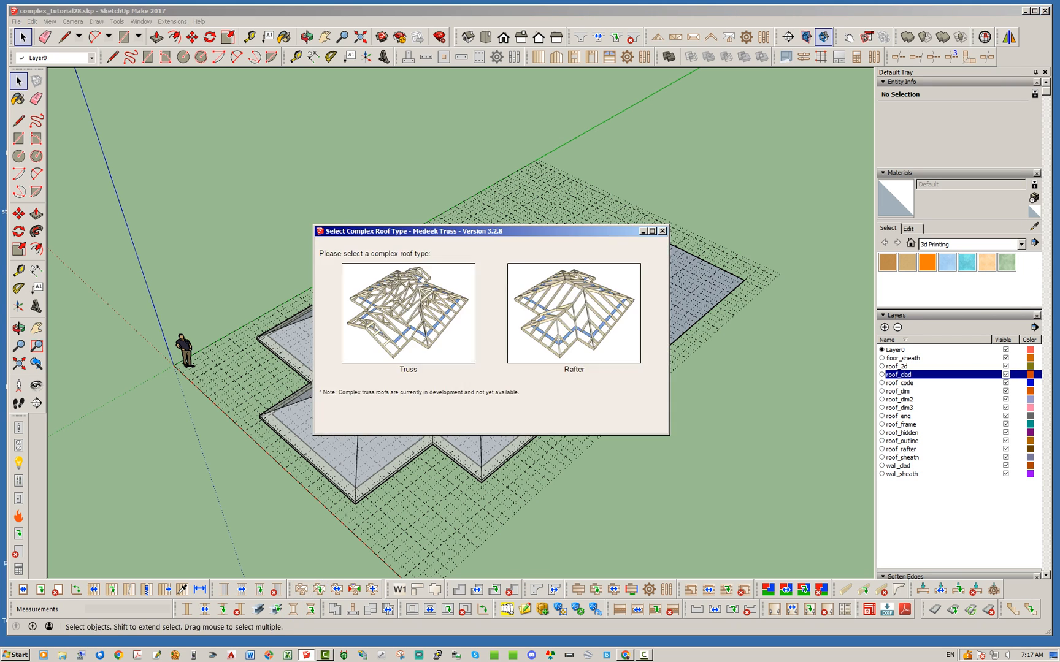
click(573, 314)
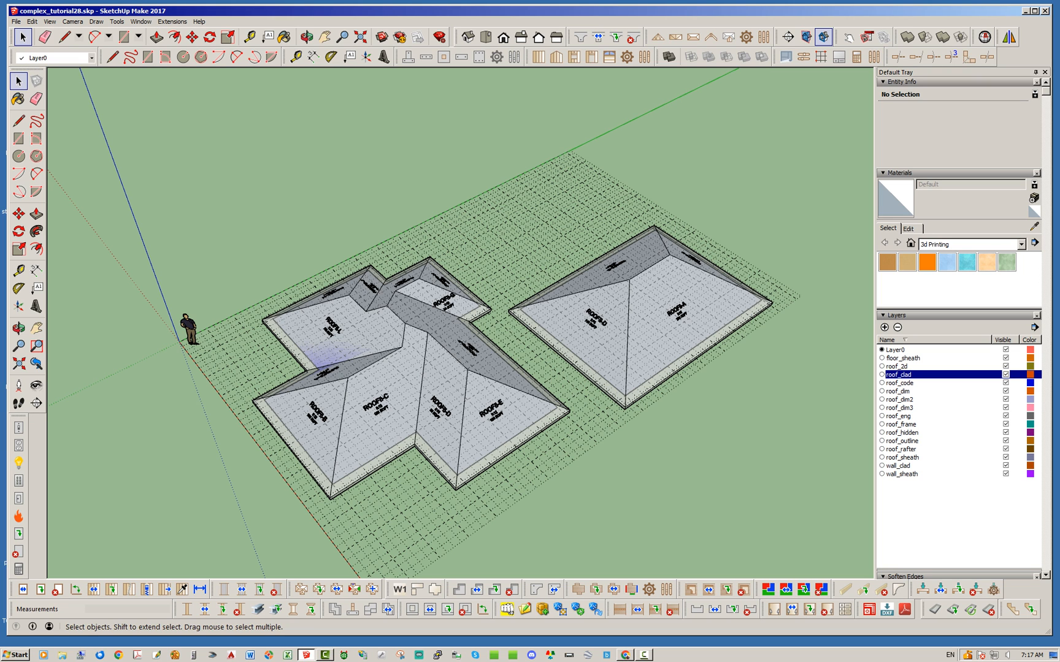
Step: Generate the roof on the rectangular footprint and begin roof-plane editing
click(306, 37)
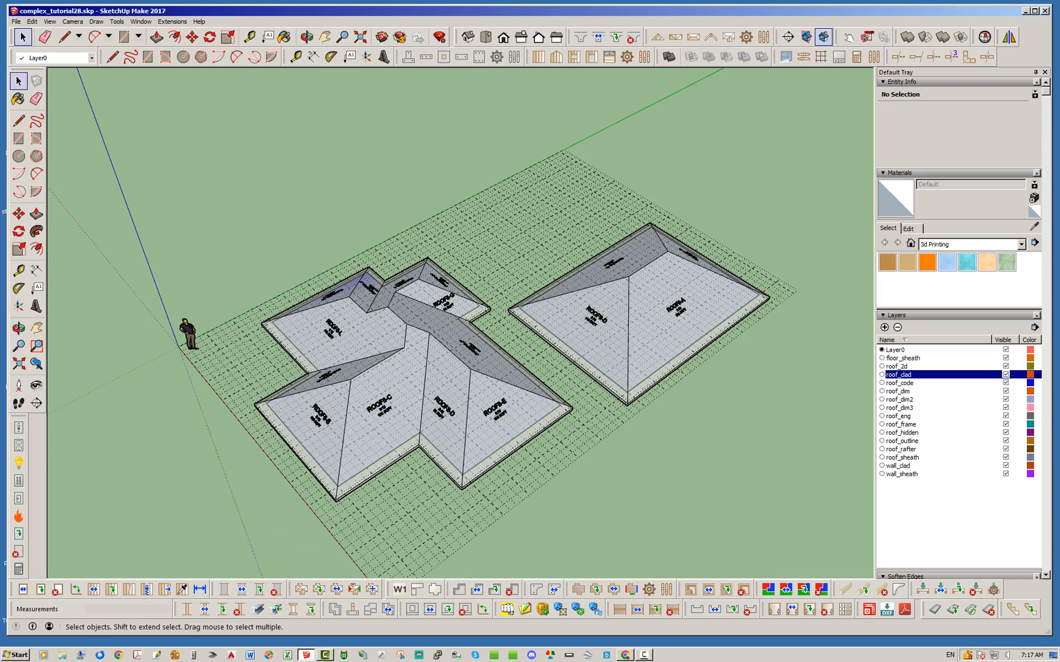
click(354, 589)
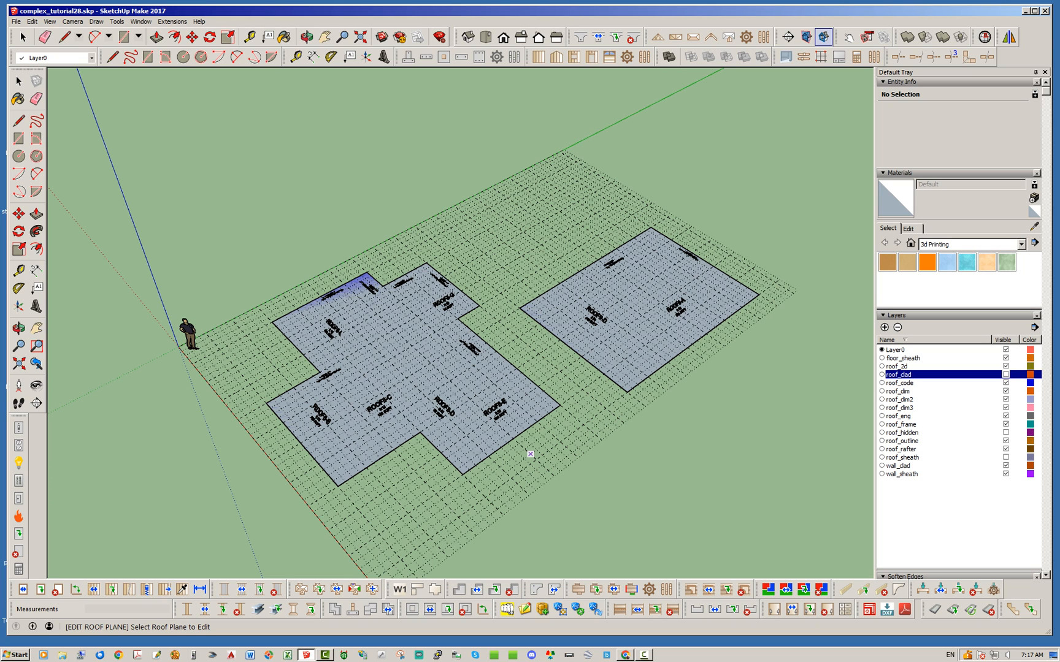
mouse_move(500, 437)
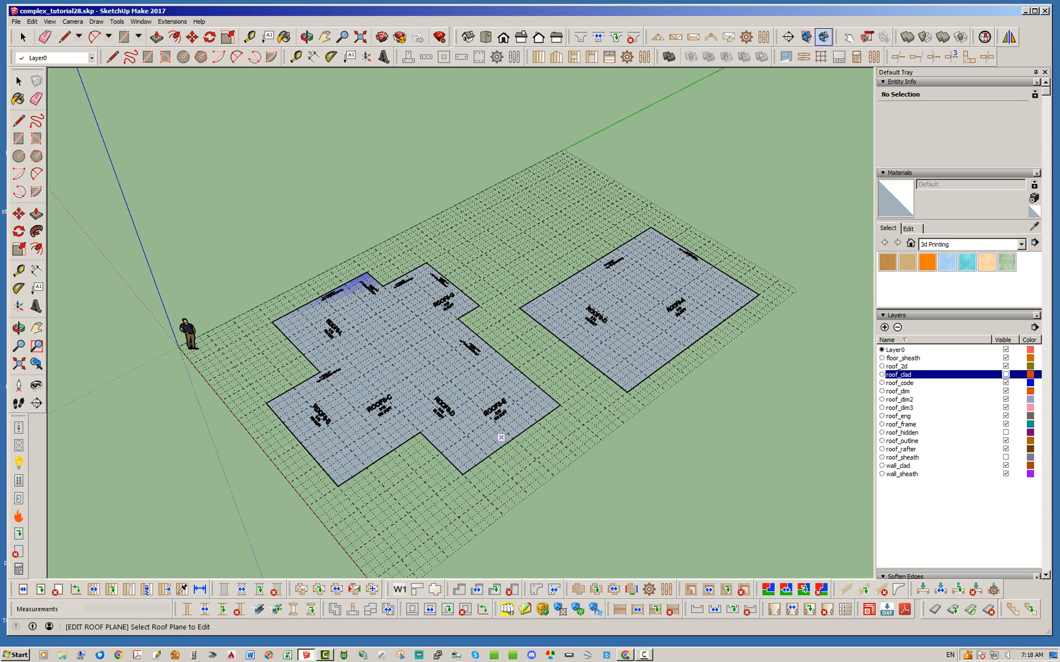
Step: Change roof plane ROOF8-2 from hip to Gable and update the roof
click(500, 438)
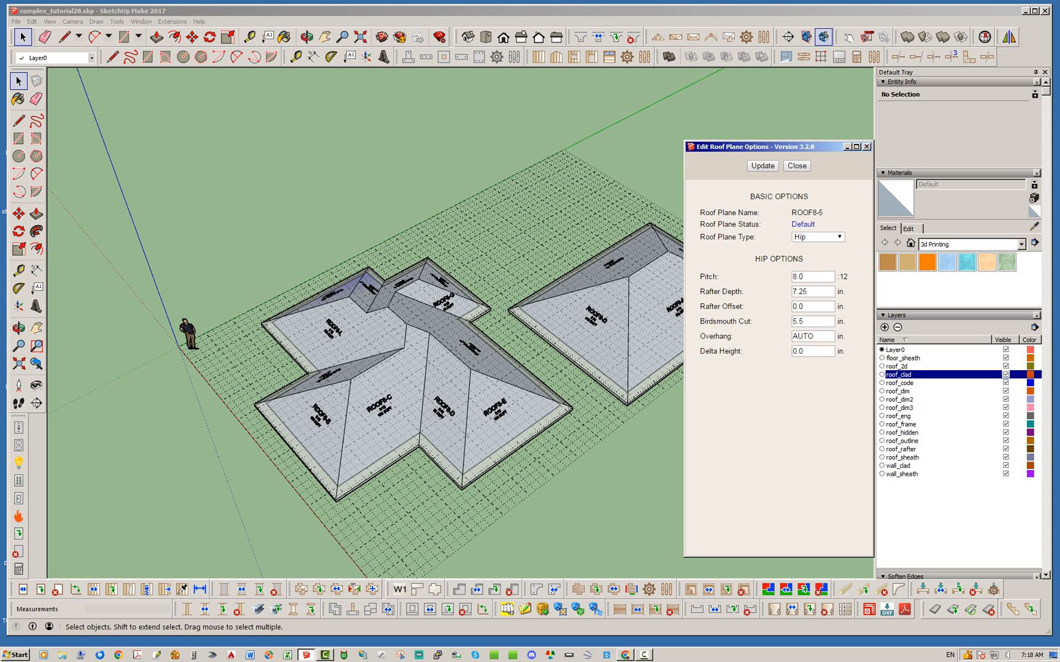
click(816, 236)
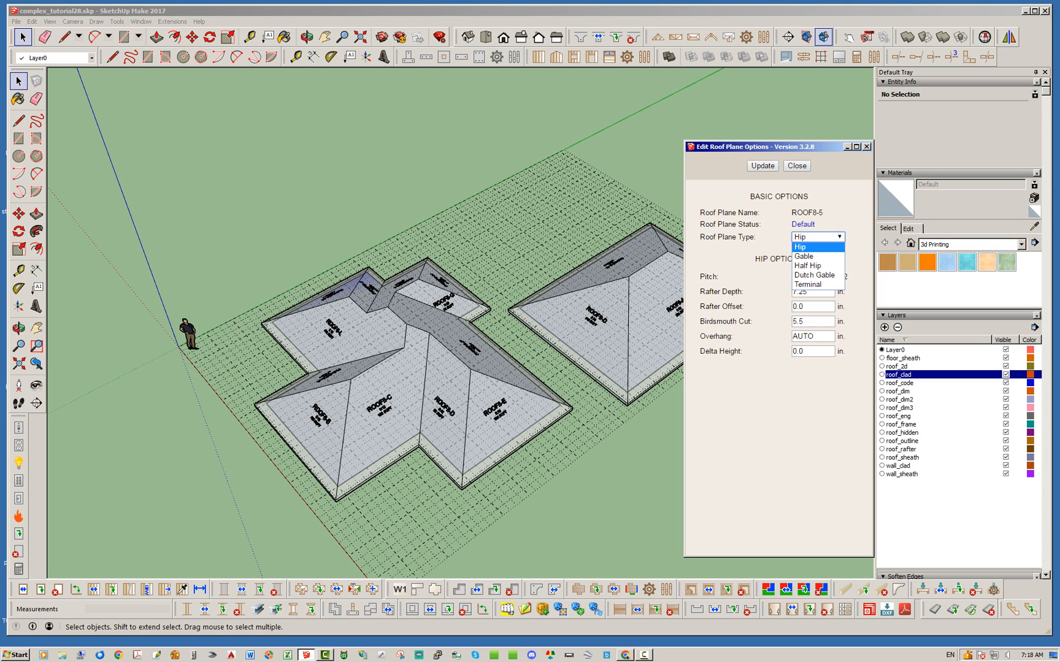
mouse_move(807, 265)
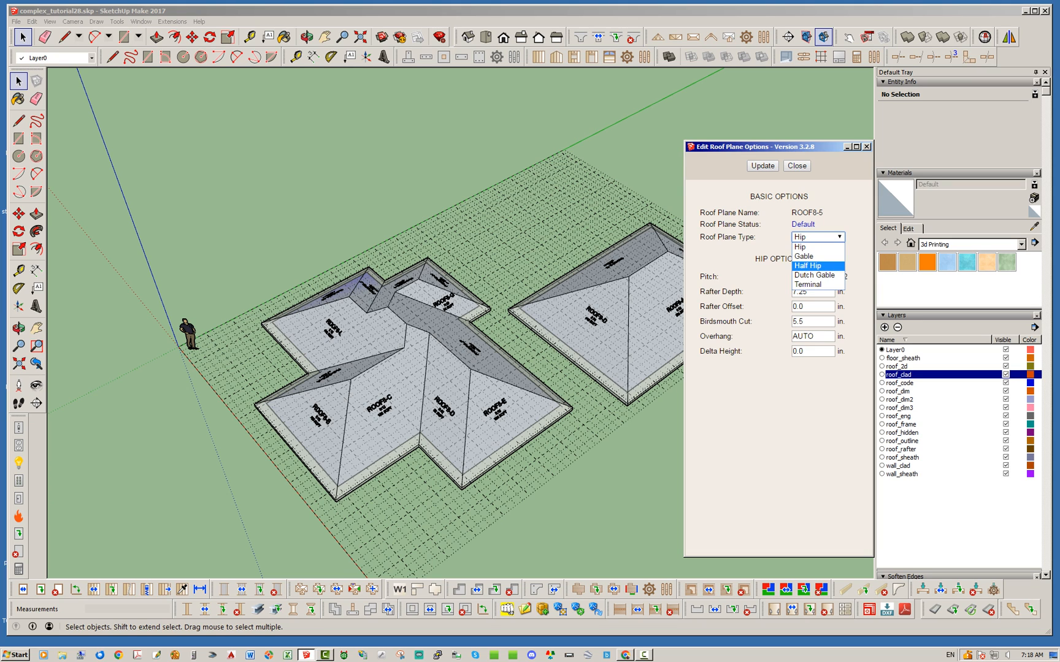
mouse_move(807, 284)
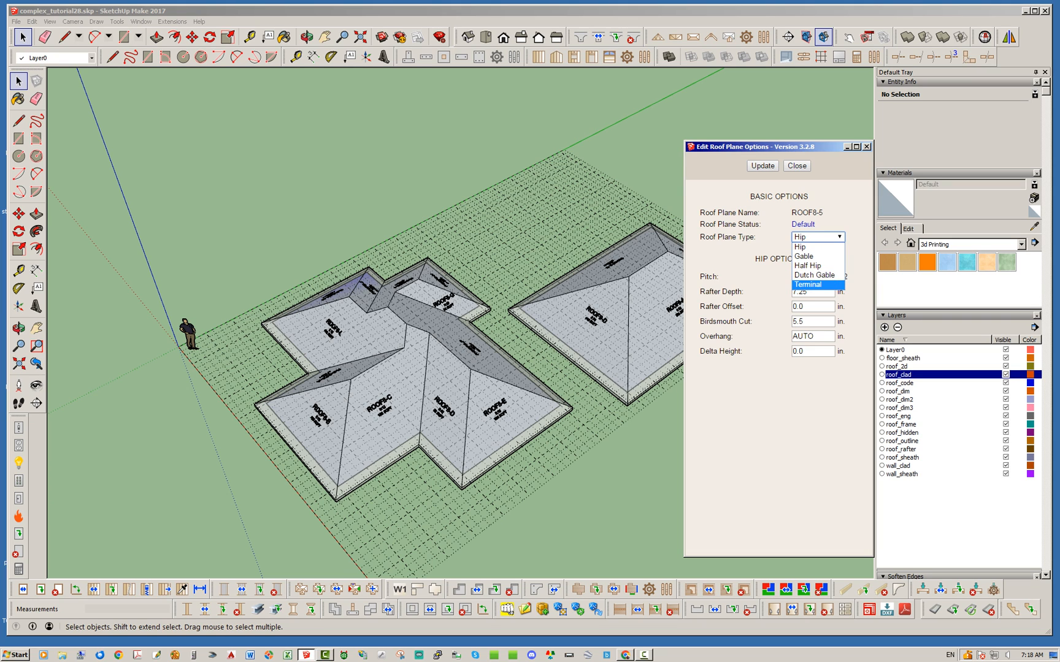
click(803, 256)
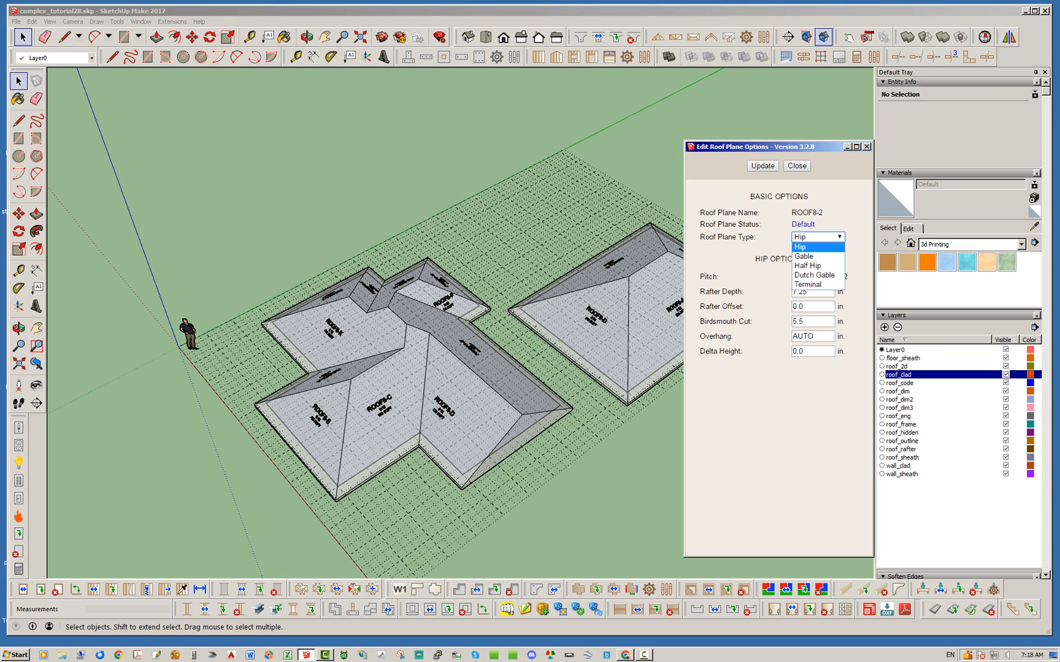
click(803, 256)
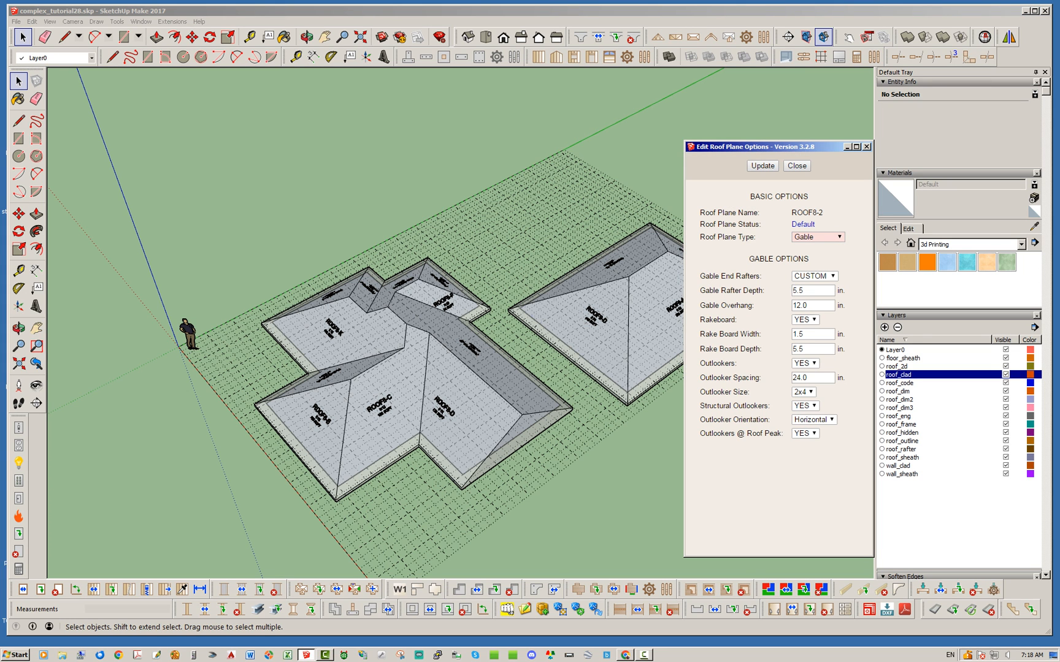
click(762, 165)
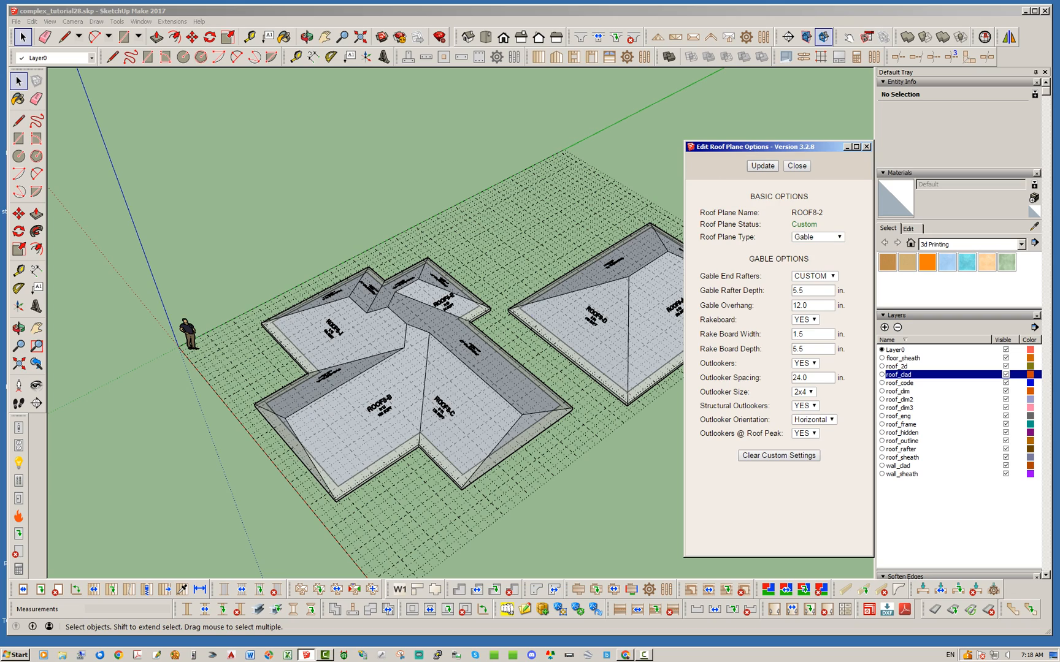
Step: Change ROOF8-11 to Gable and update, then select the next plane's type
click(796, 165)
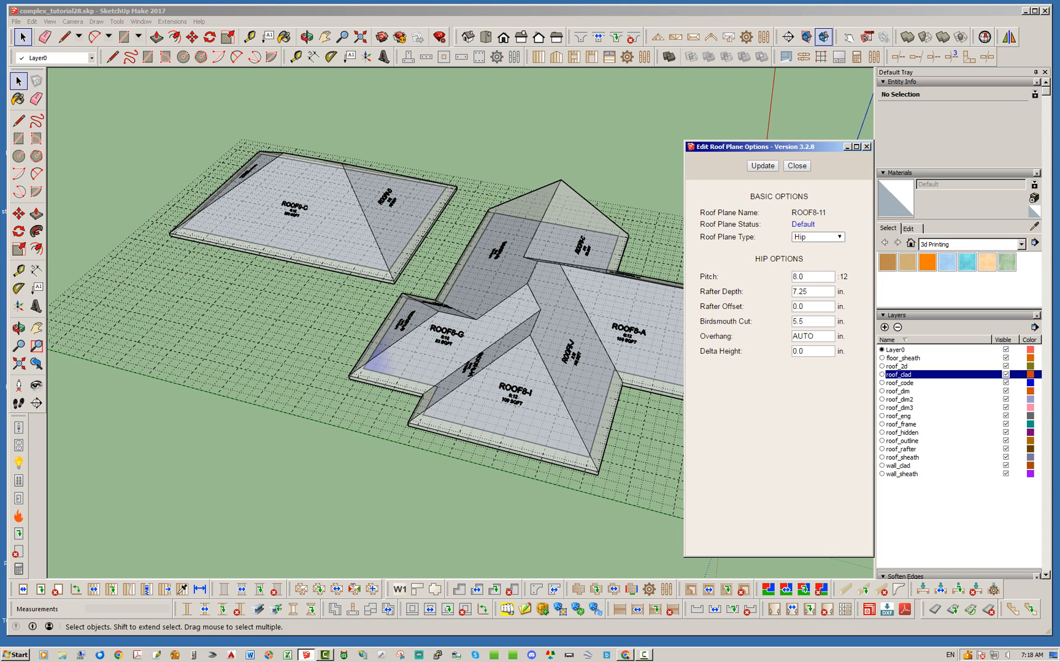
click(817, 237)
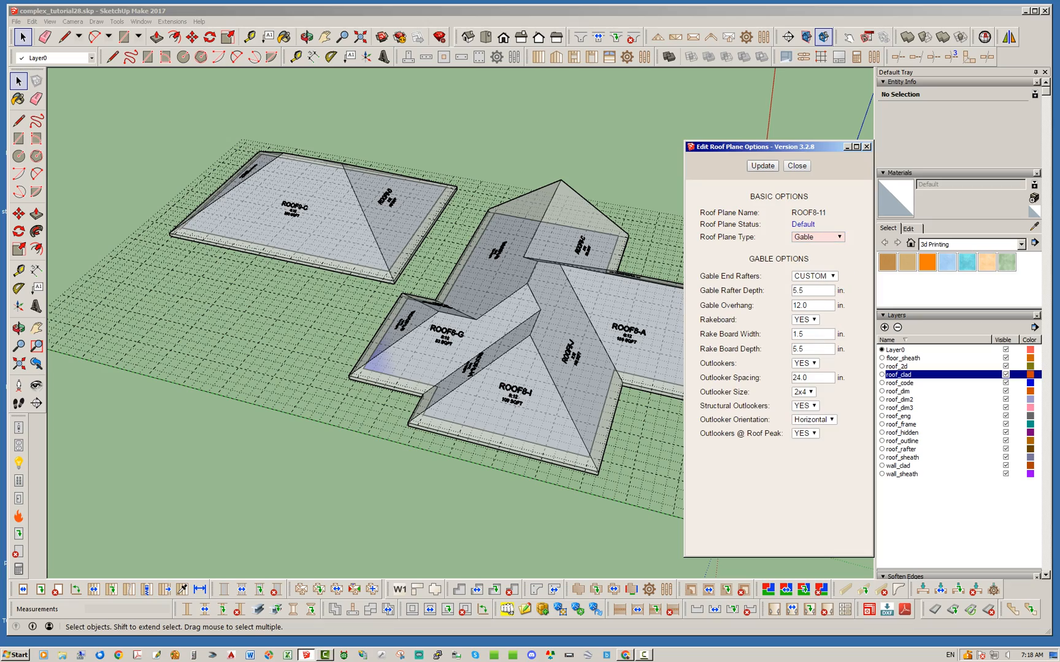
click(761, 166)
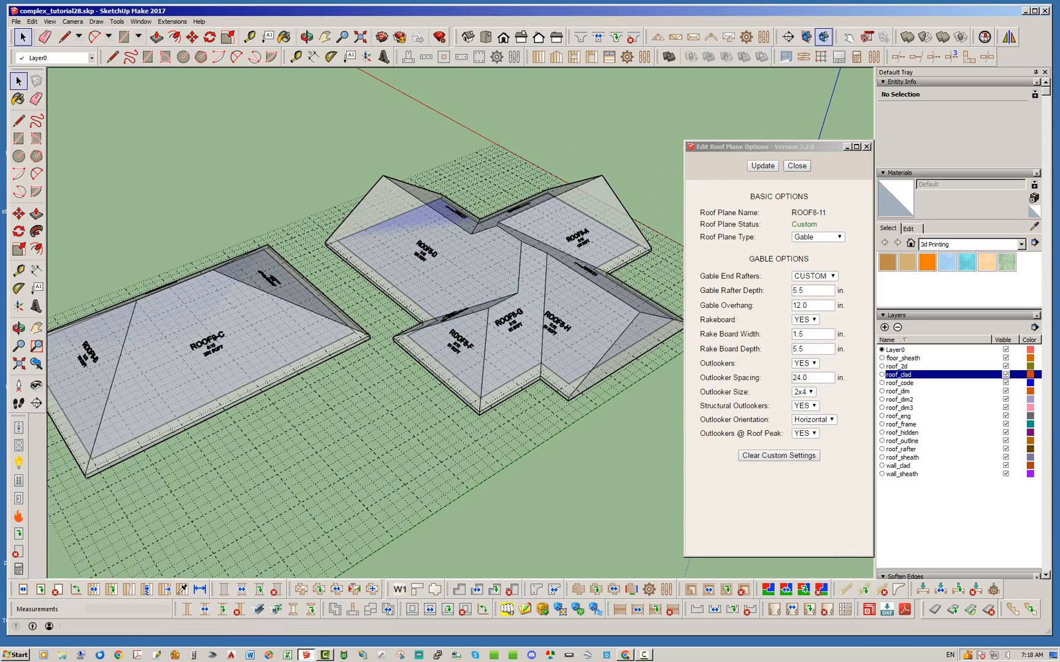
click(354, 589)
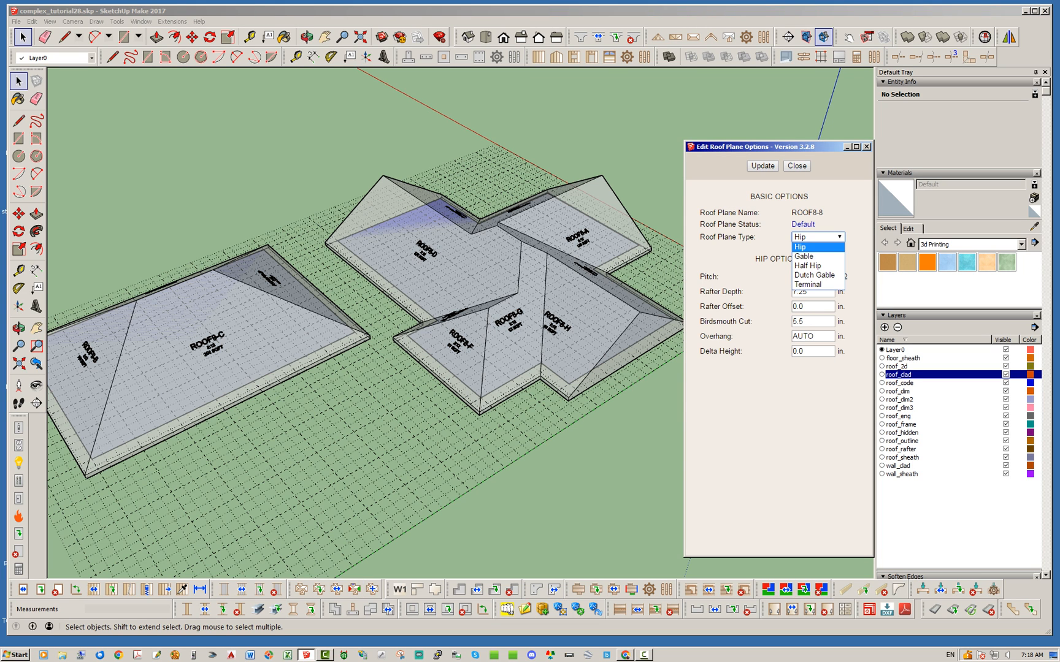
click(804, 255)
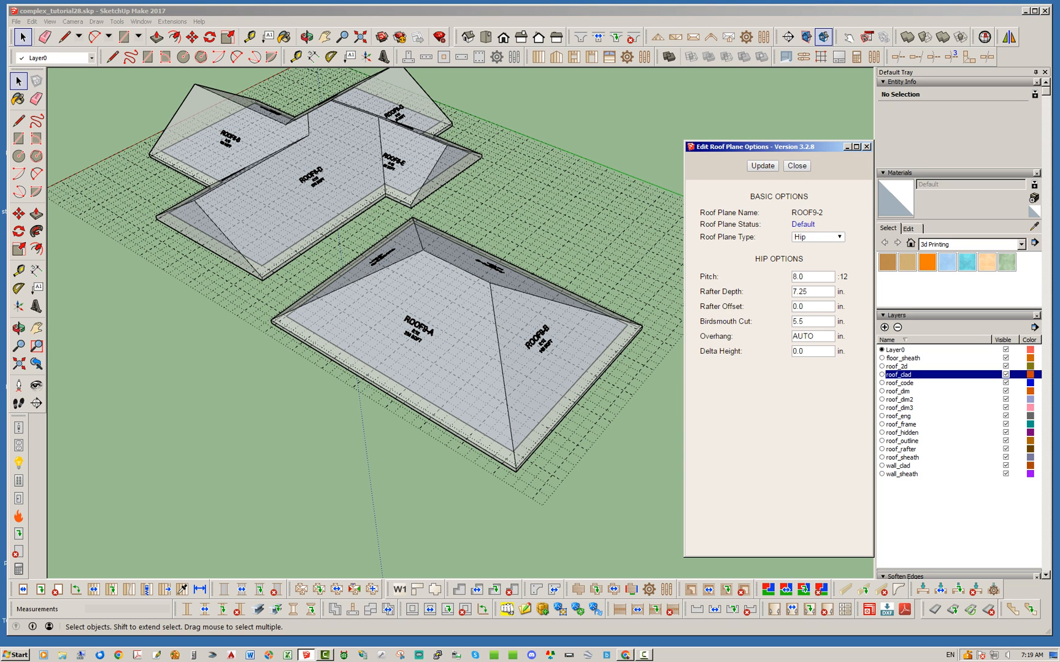
Step: Change ROOF9-2 and ROOF9-4 to Gable and update the rectangular roof
click(817, 237)
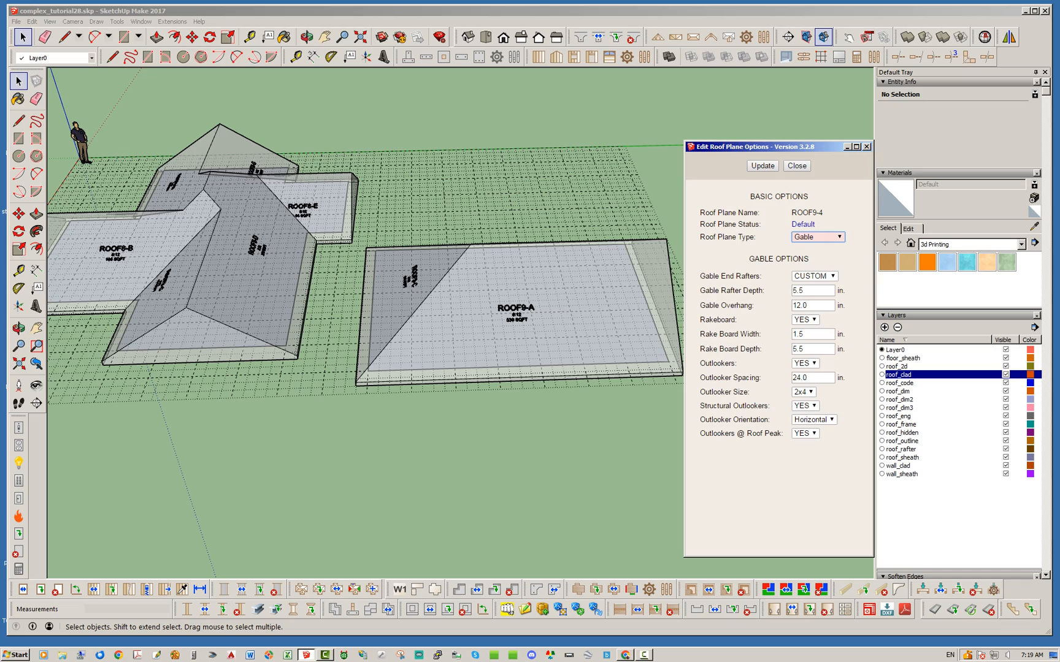
click(796, 166)
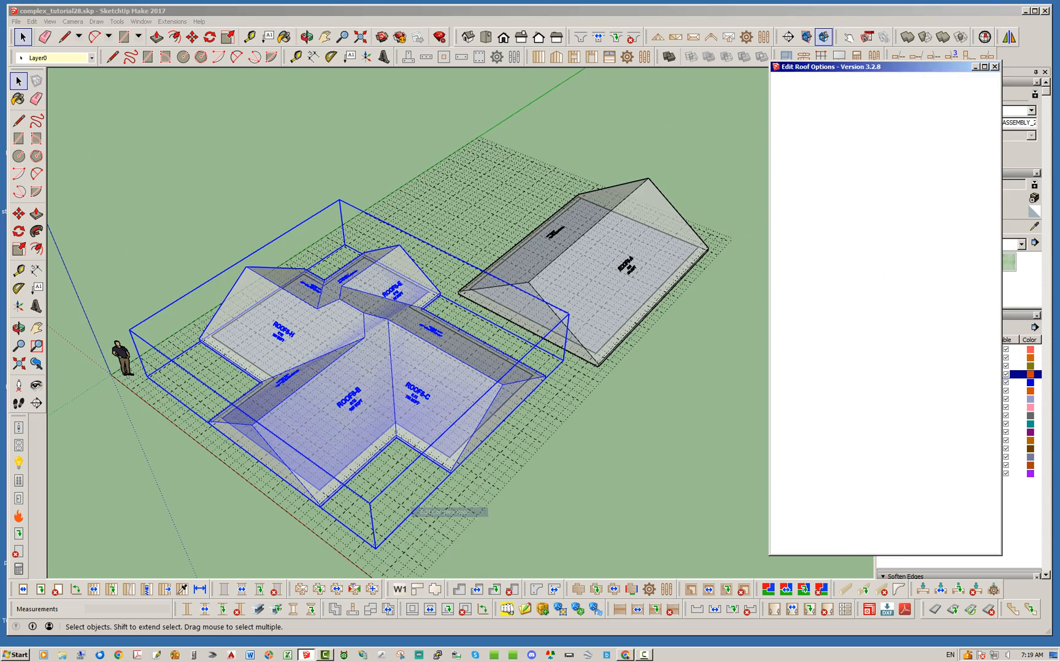
Step: Set Roof Framing to YES for the cross-shaped roof and regenerate it
click(916, 400)
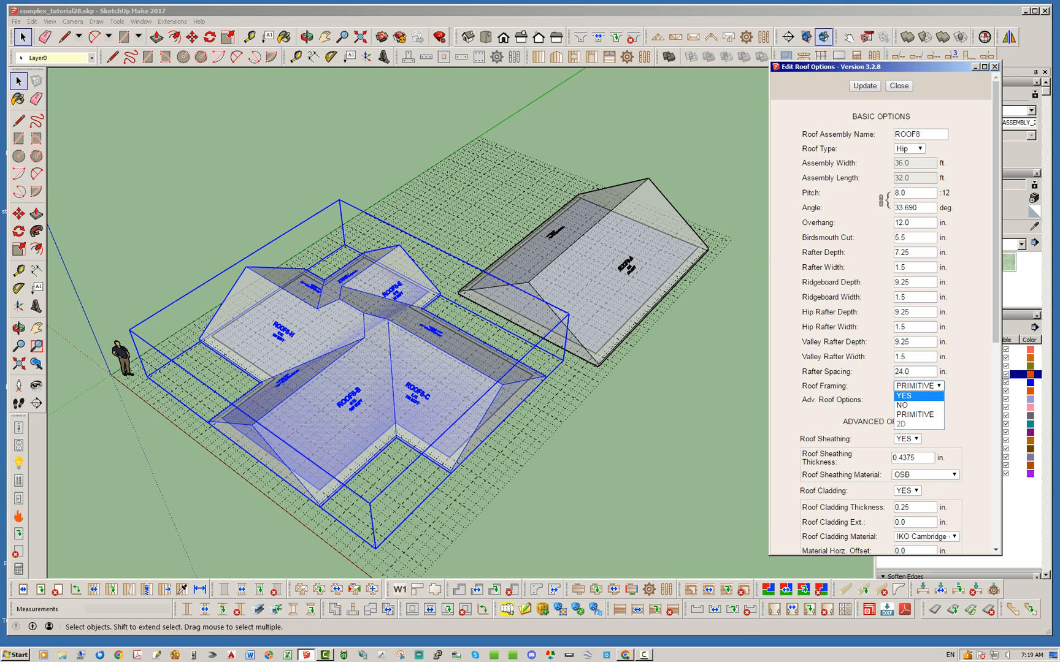
click(904, 395)
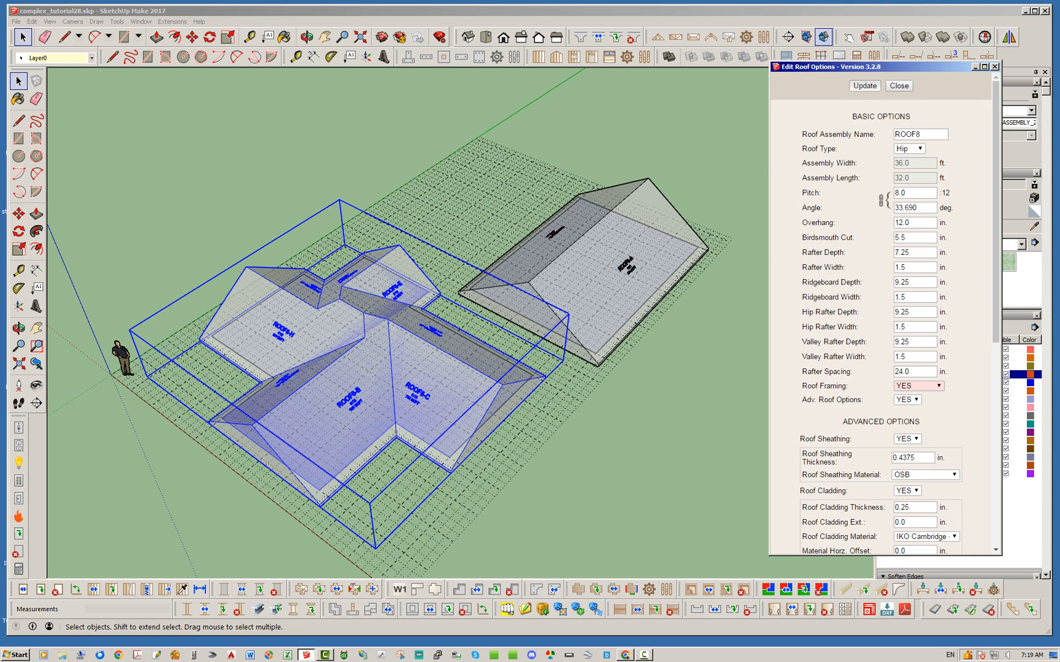
click(863, 85)
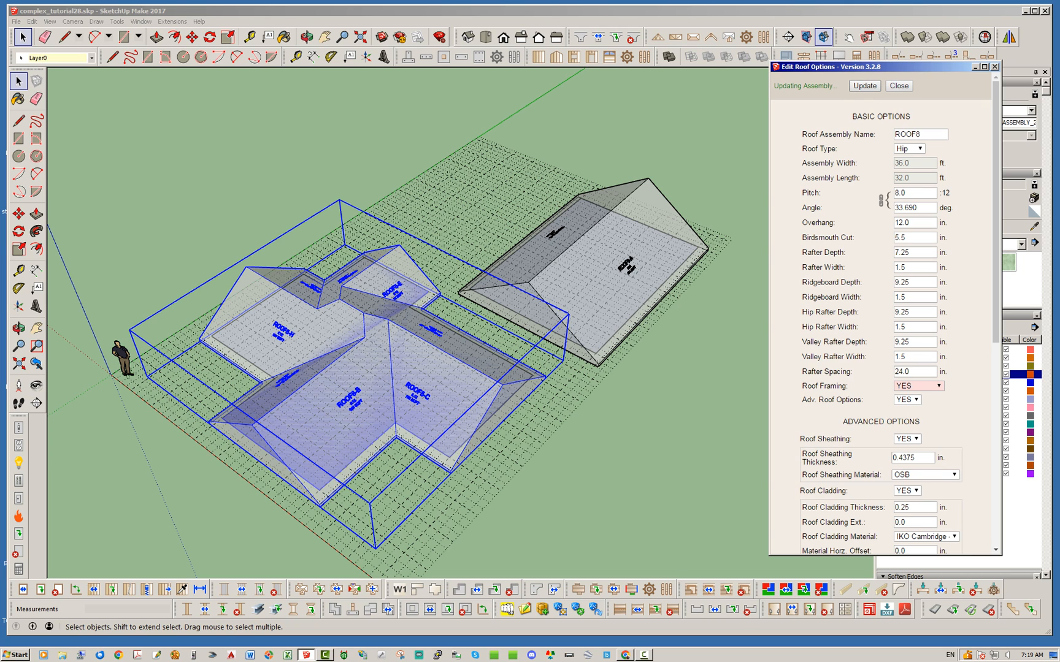
Step: Set Roof Framing to YES for the rectangular roof and regenerate it
click(863, 85)
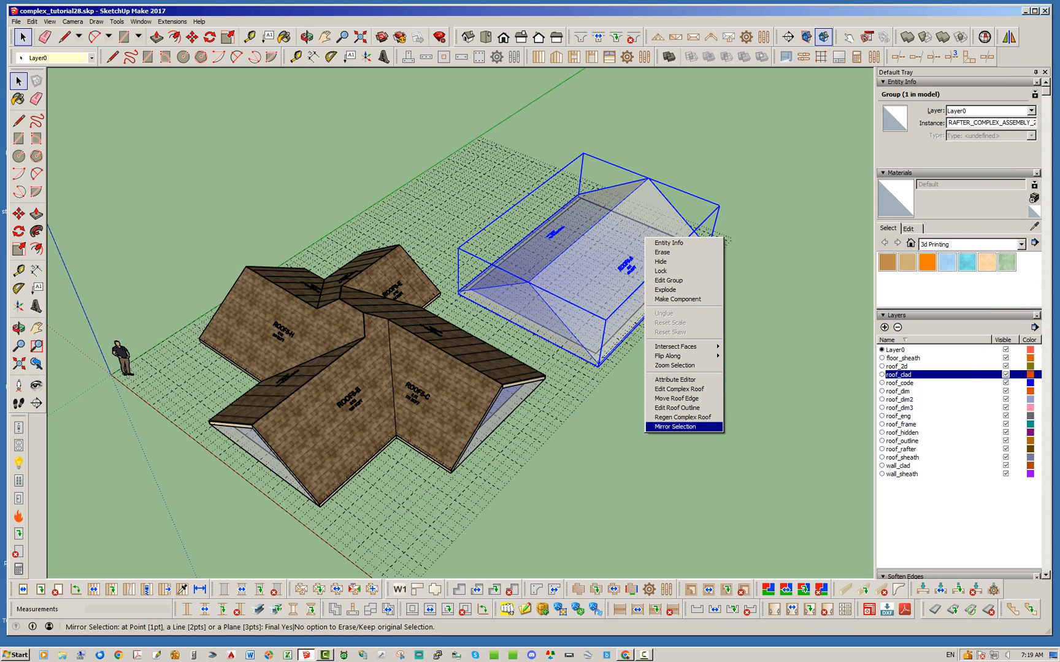
click(679, 389)
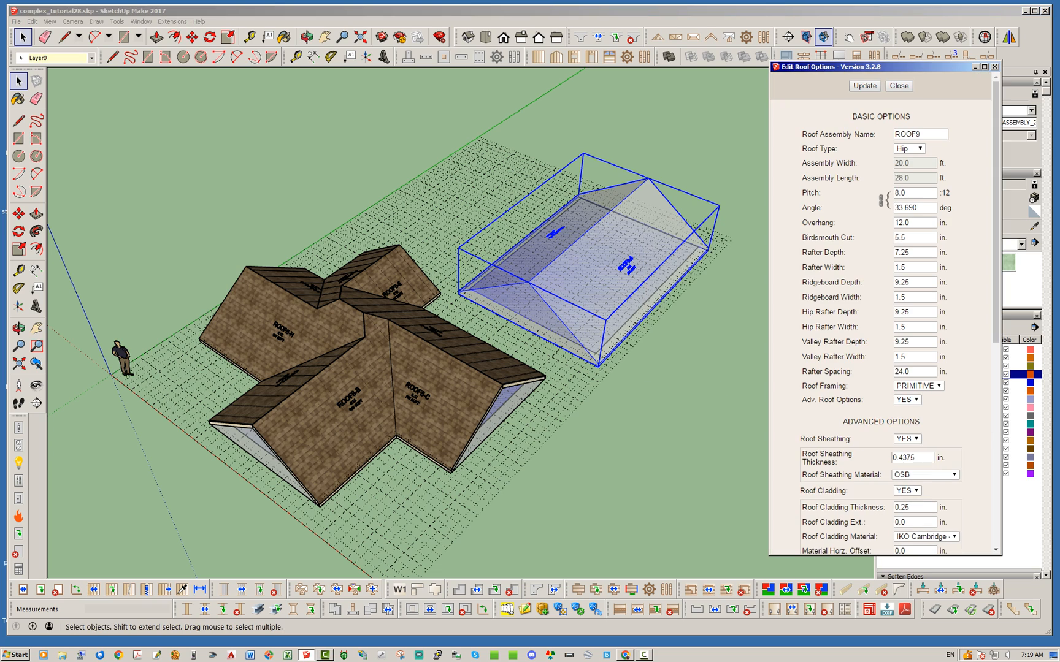
click(917, 385)
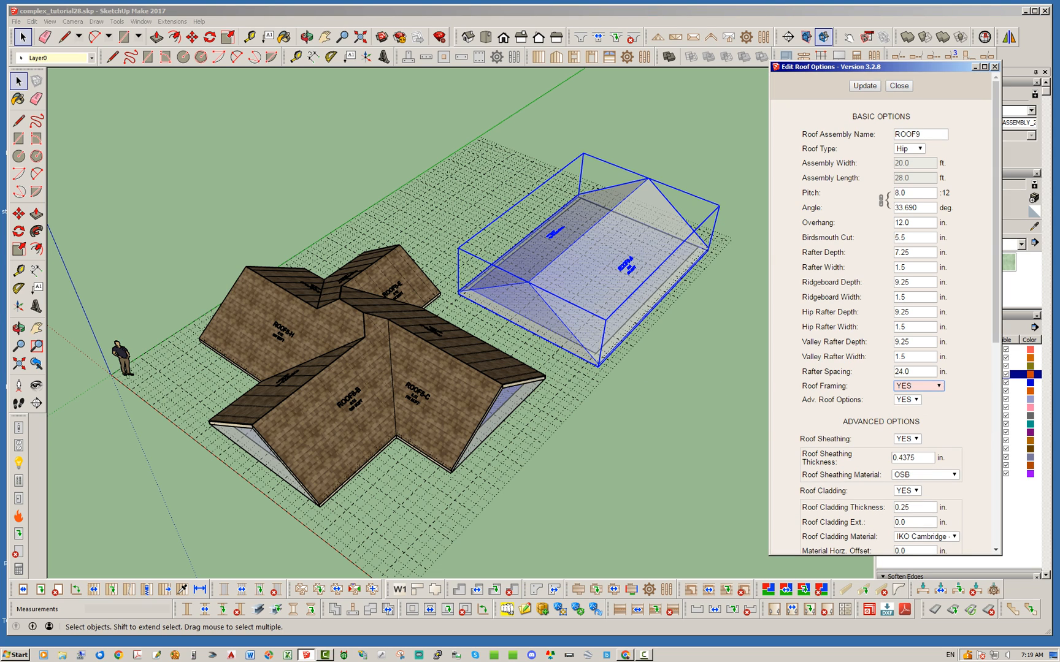
click(864, 84)
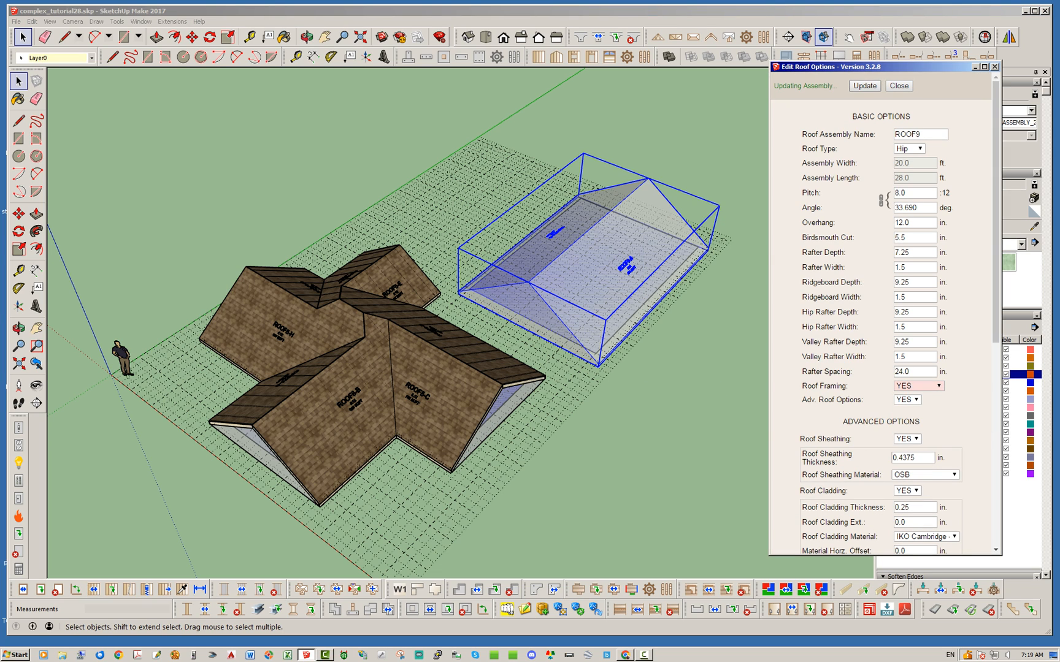